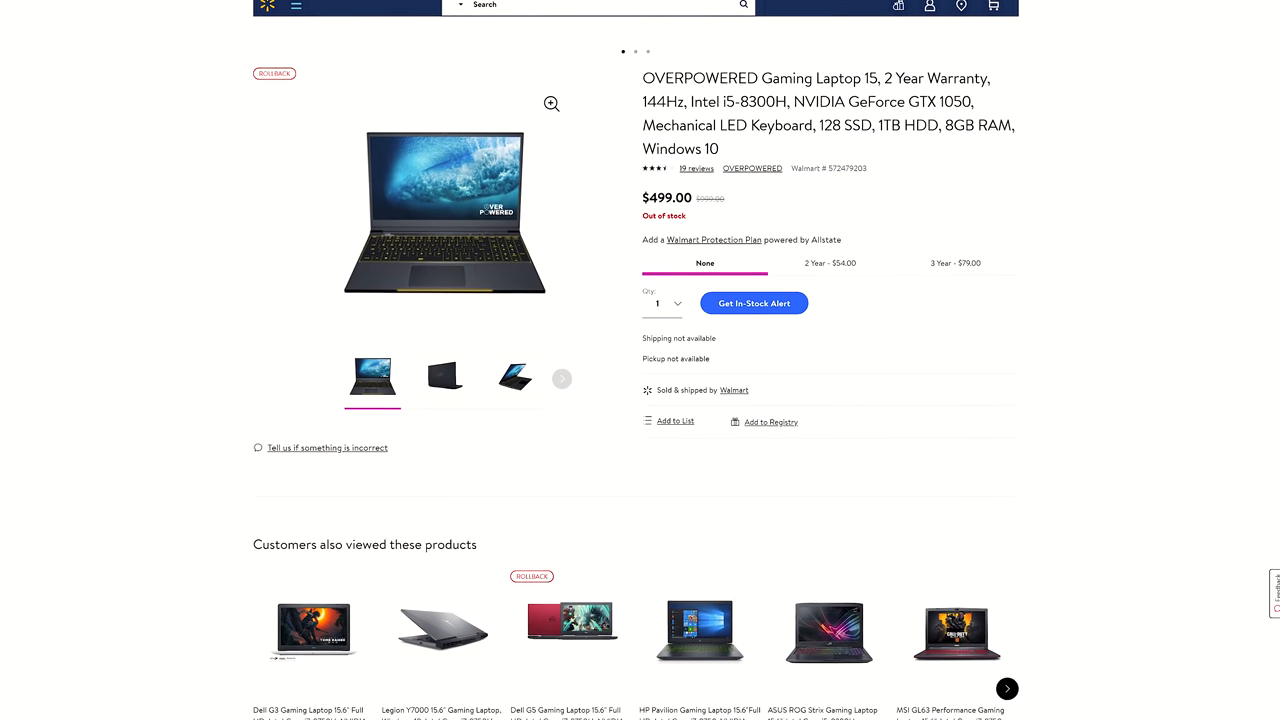
scroll(down, 3)
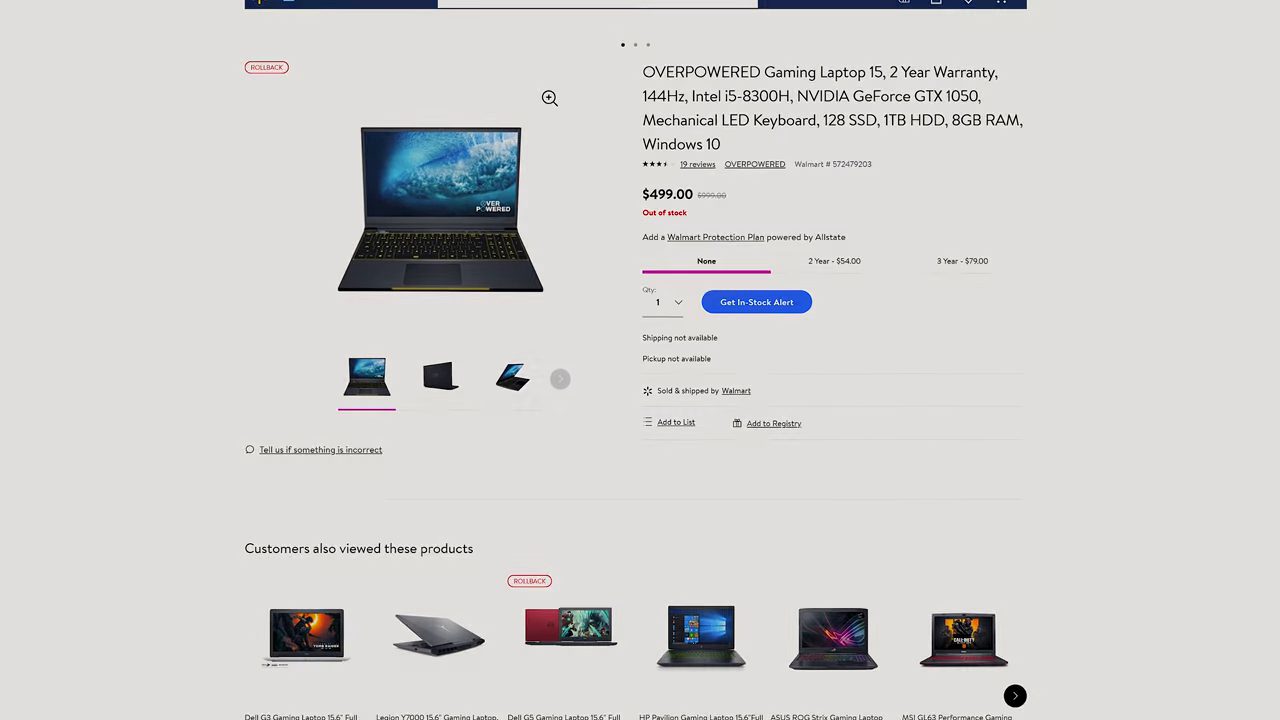